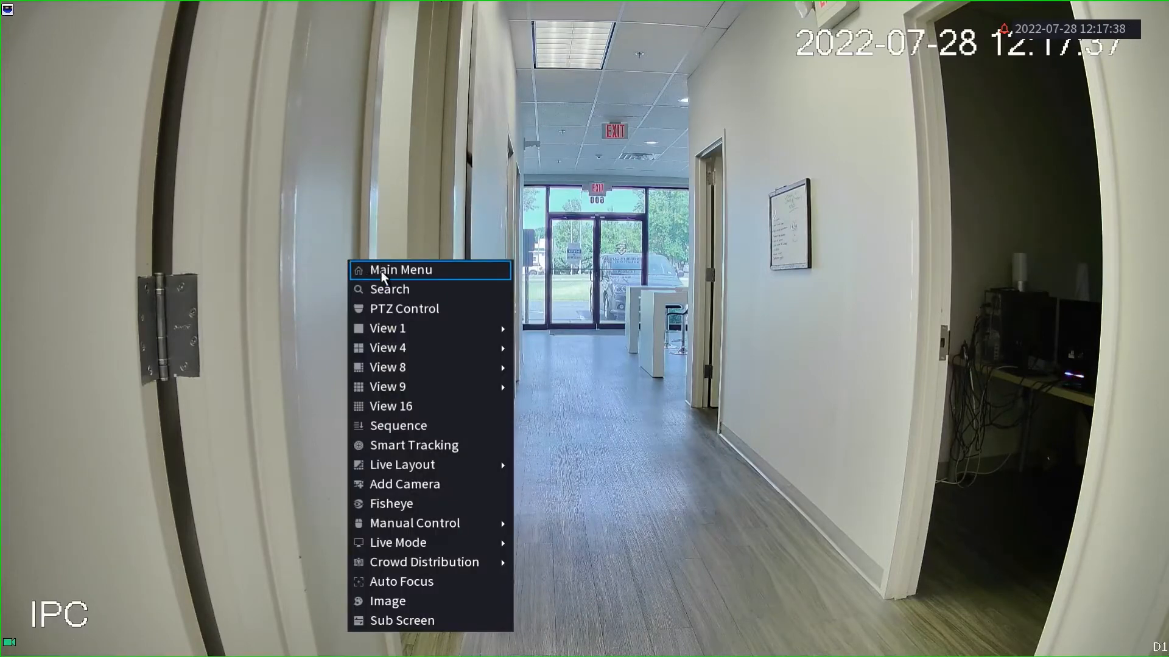
Reach the AI section's Parameters list from the live view's Main Menu.
click(400, 270)
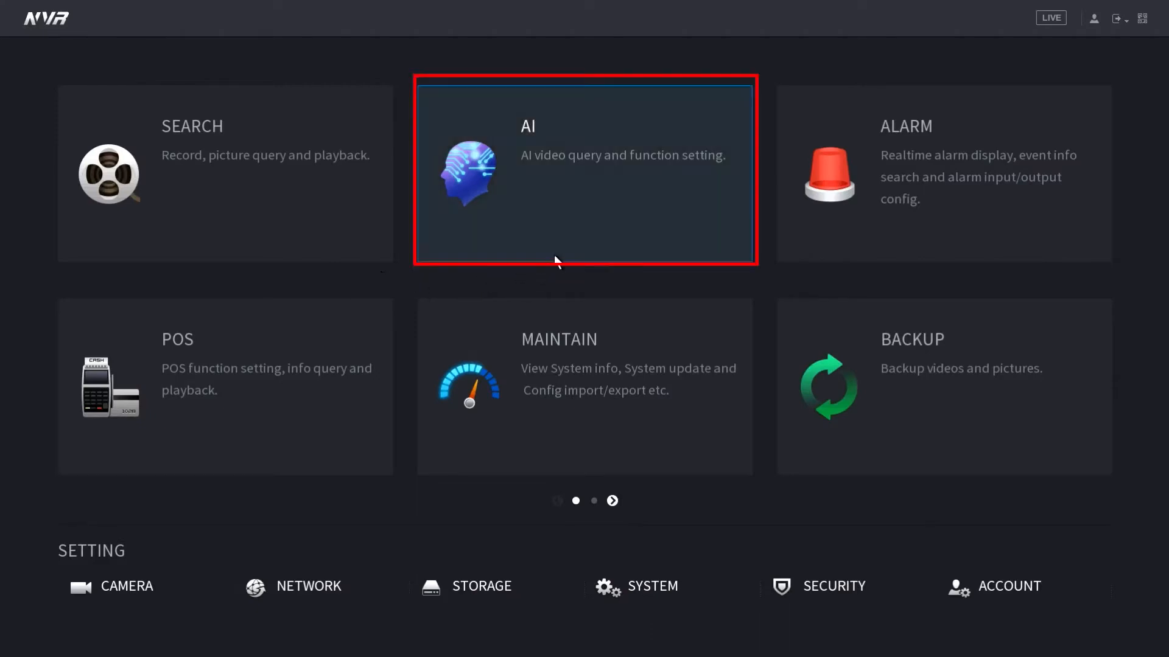
click(586, 173)
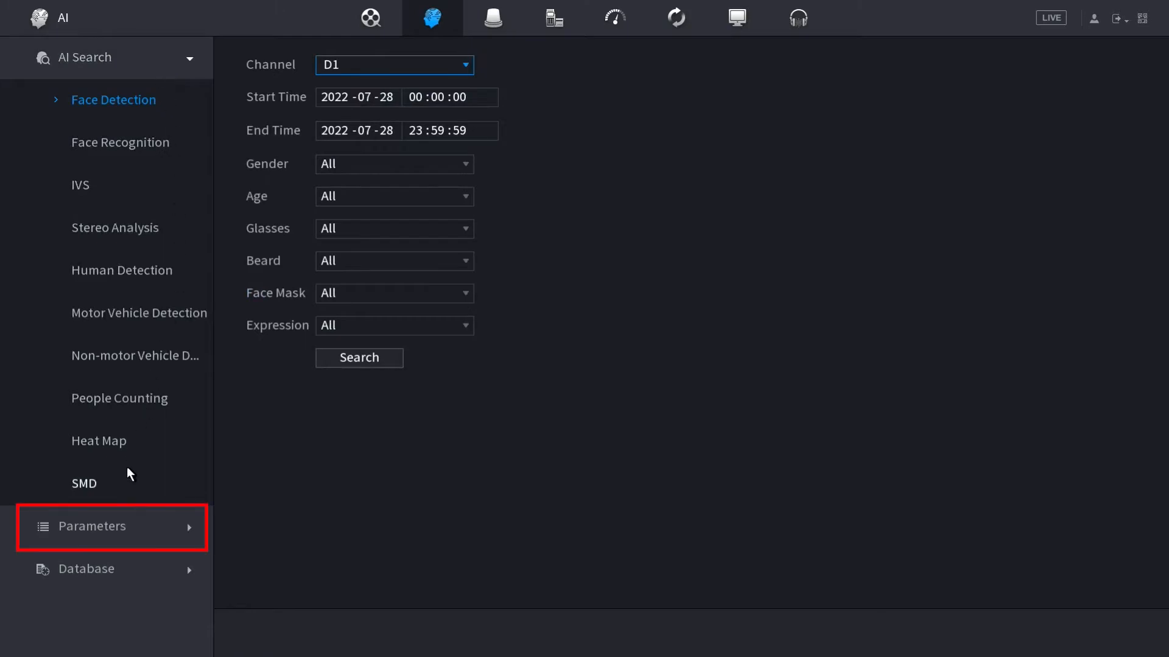
mouse_move(134, 537)
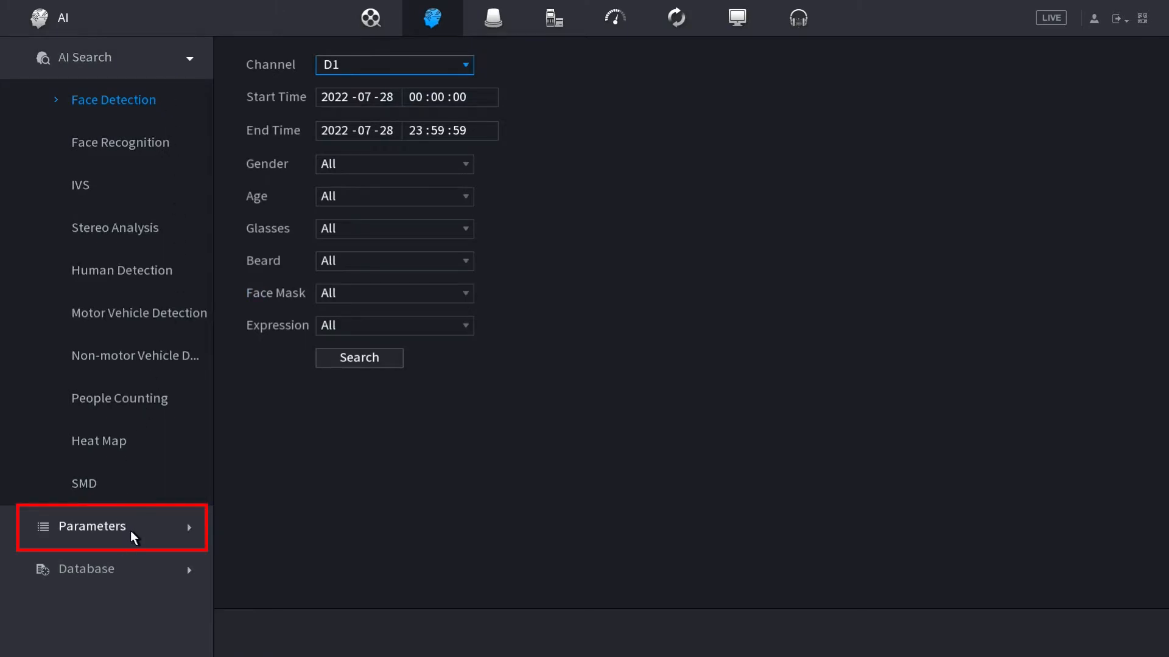
click(112, 526)
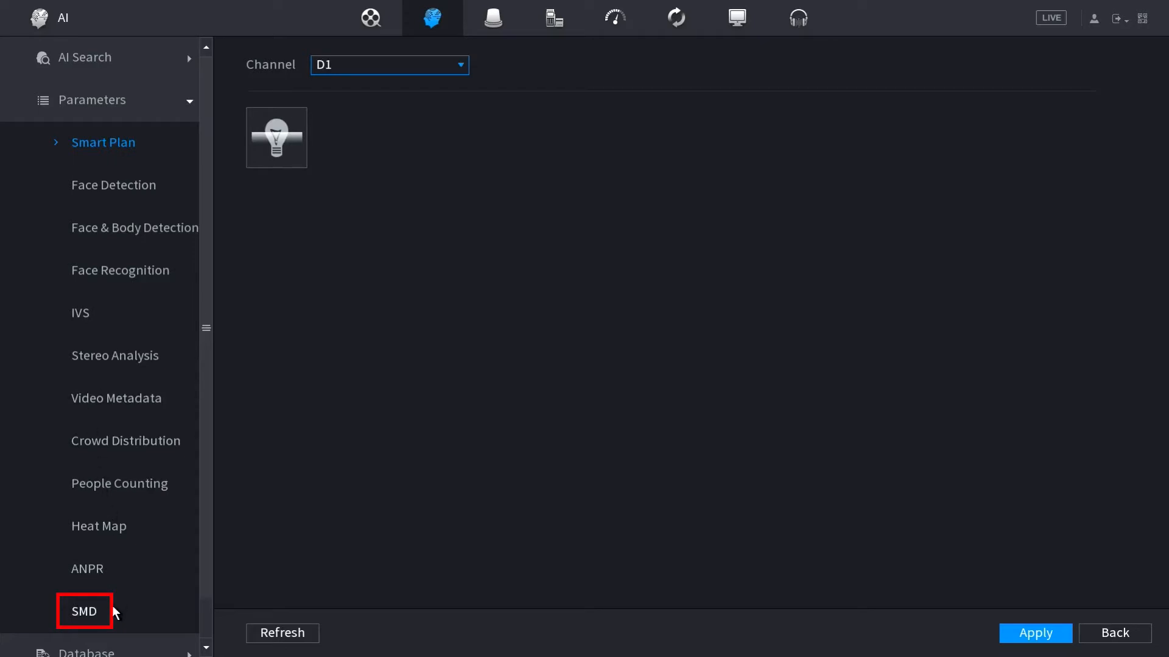
Enable SMD on channel D1 with Human and Motor Vehicle both ticked as targets.
click(84, 611)
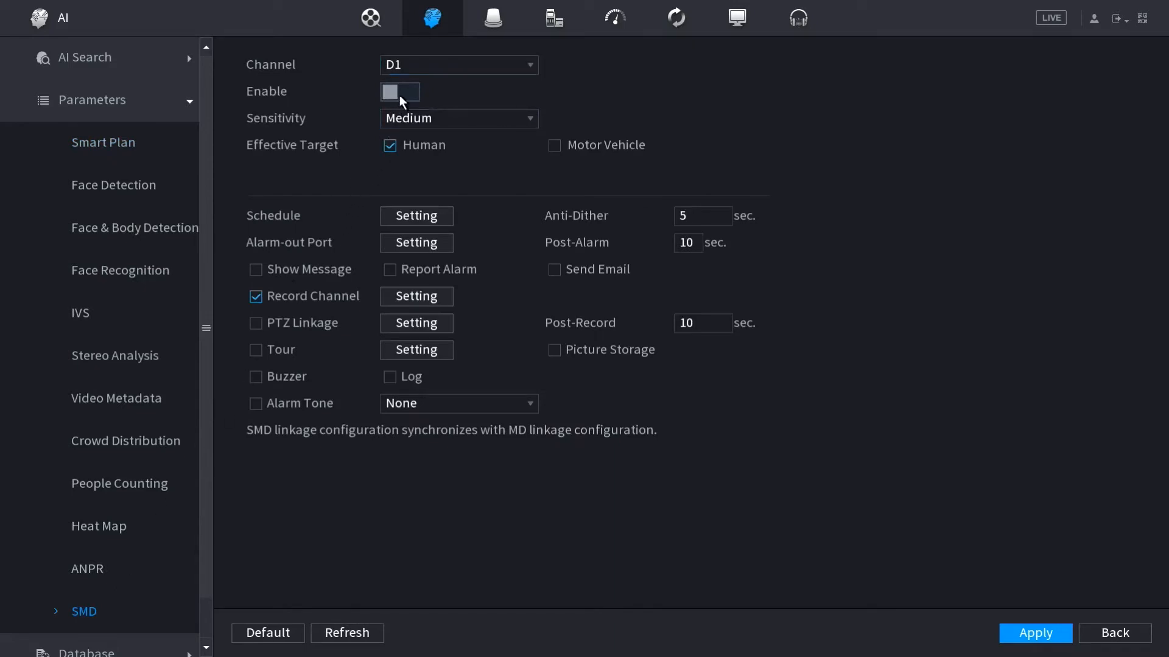
click(400, 92)
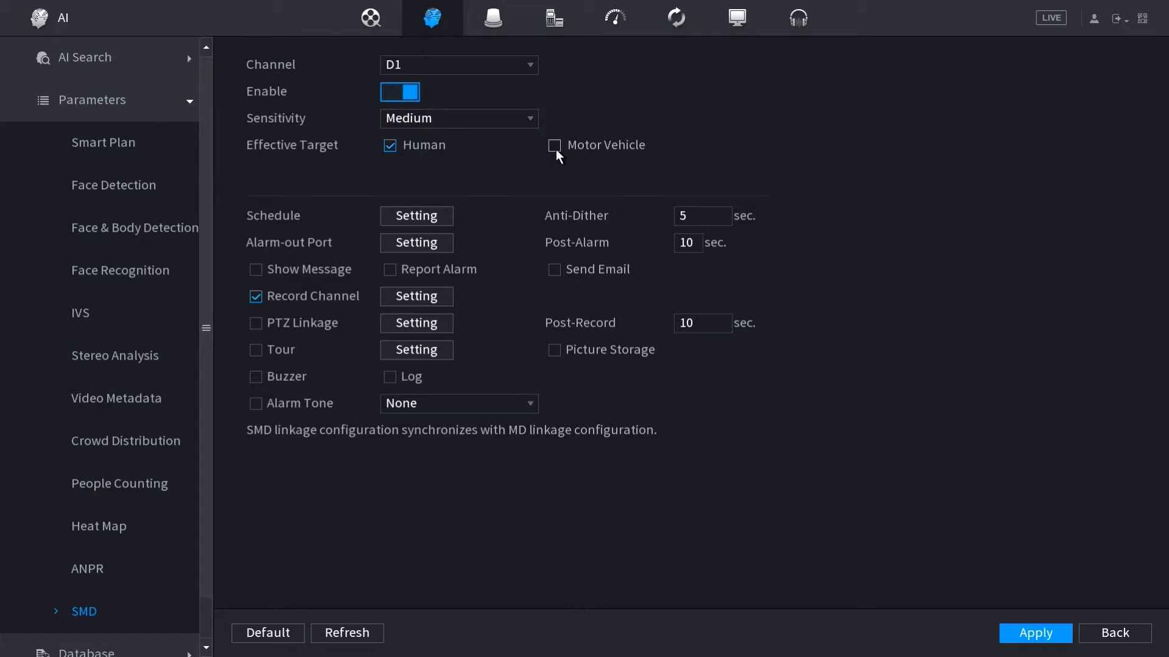
mouse_move(522, 135)
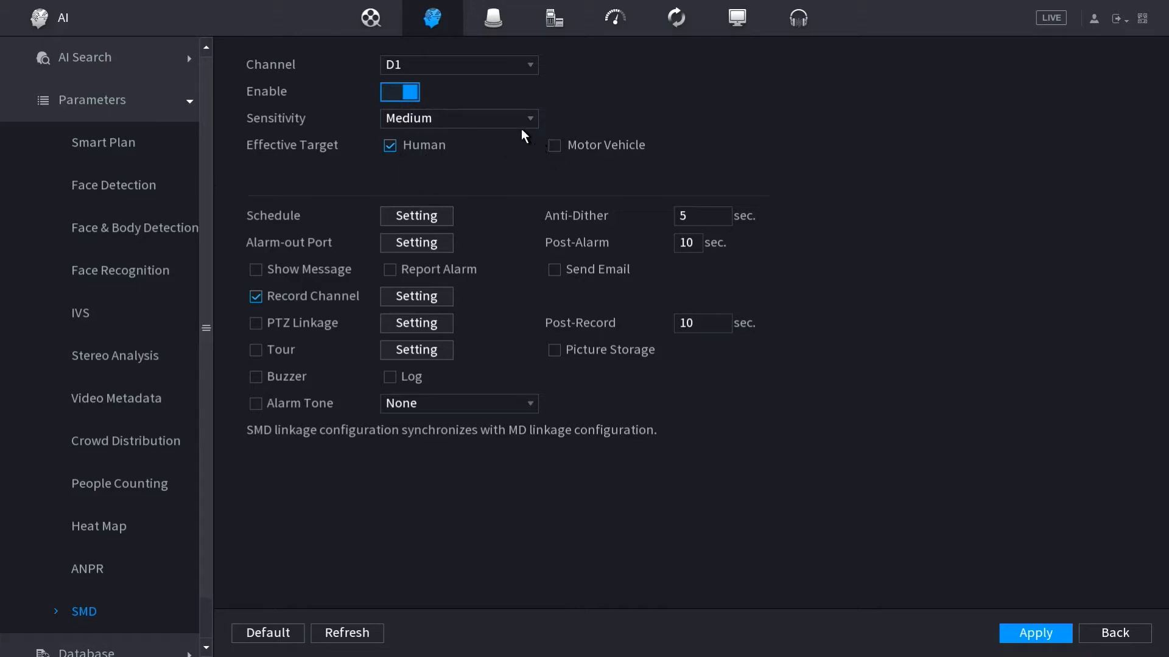
click(458, 118)
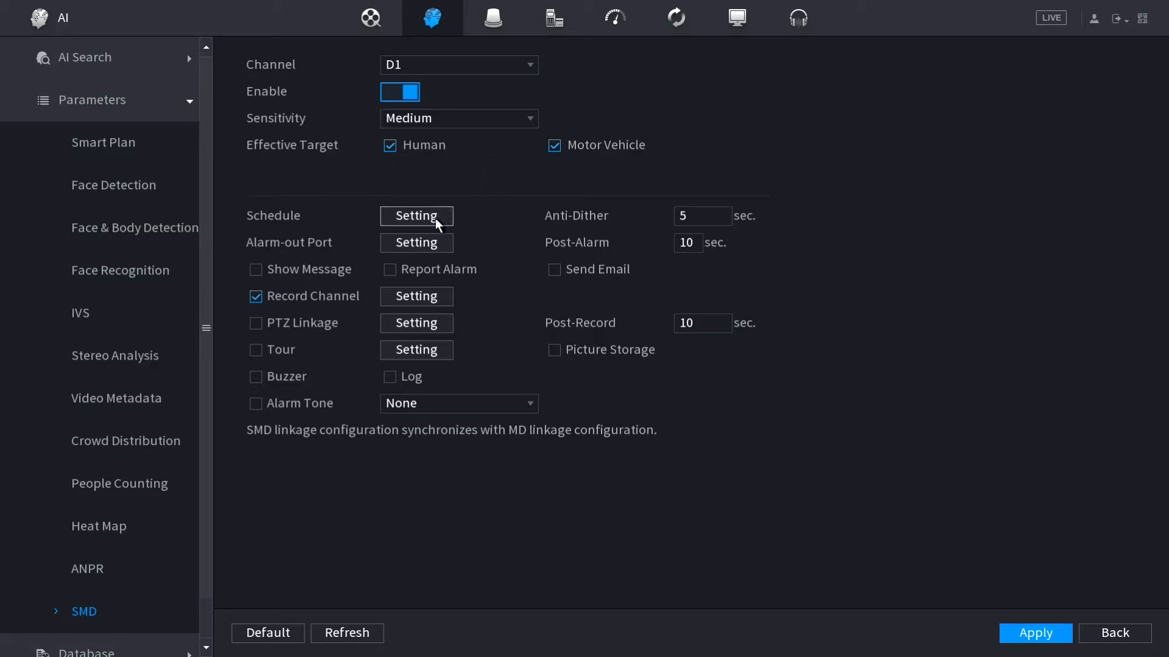
Accept the full-week SMD schedule and apply the detection settings.
click(416, 217)
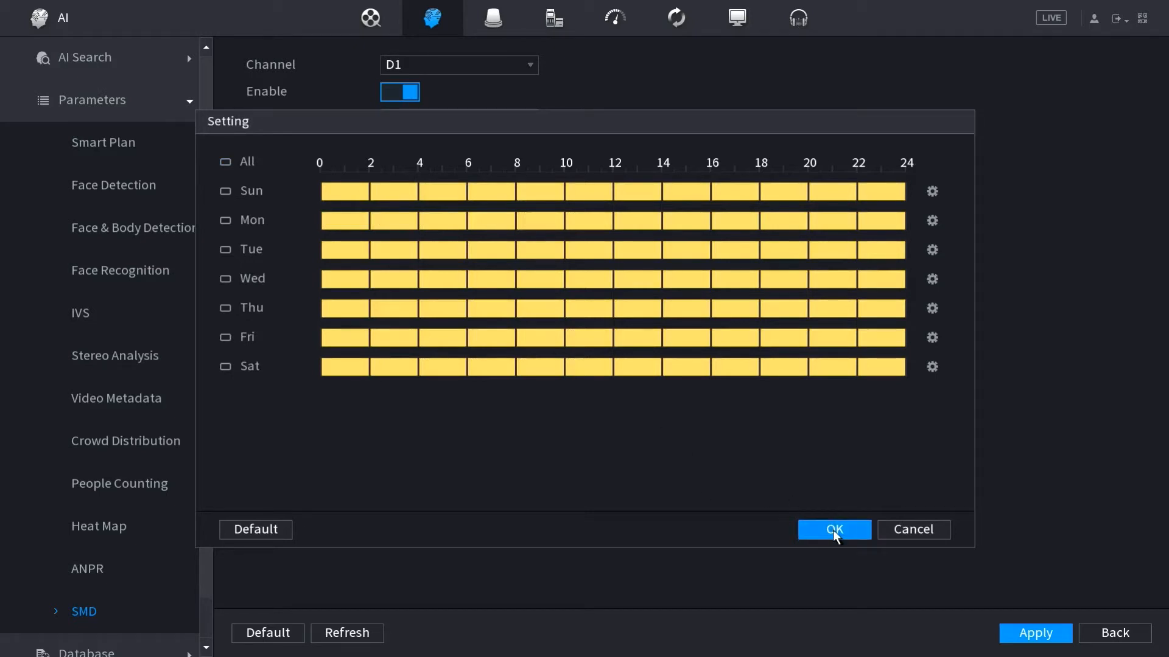
click(832, 530)
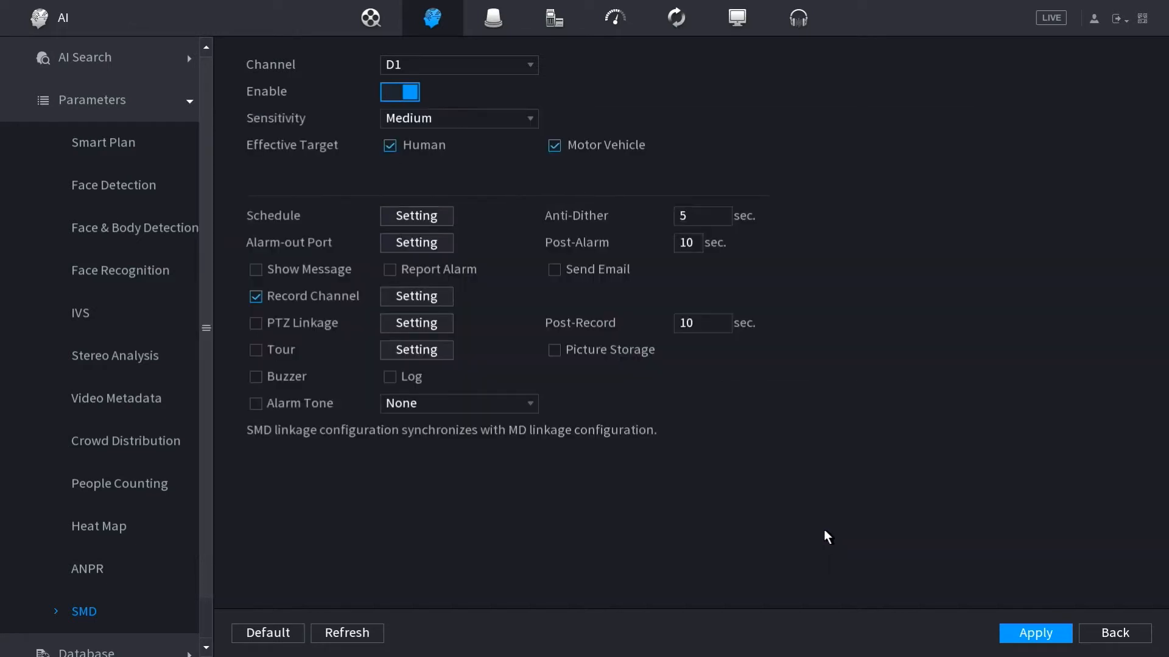
click(1035, 633)
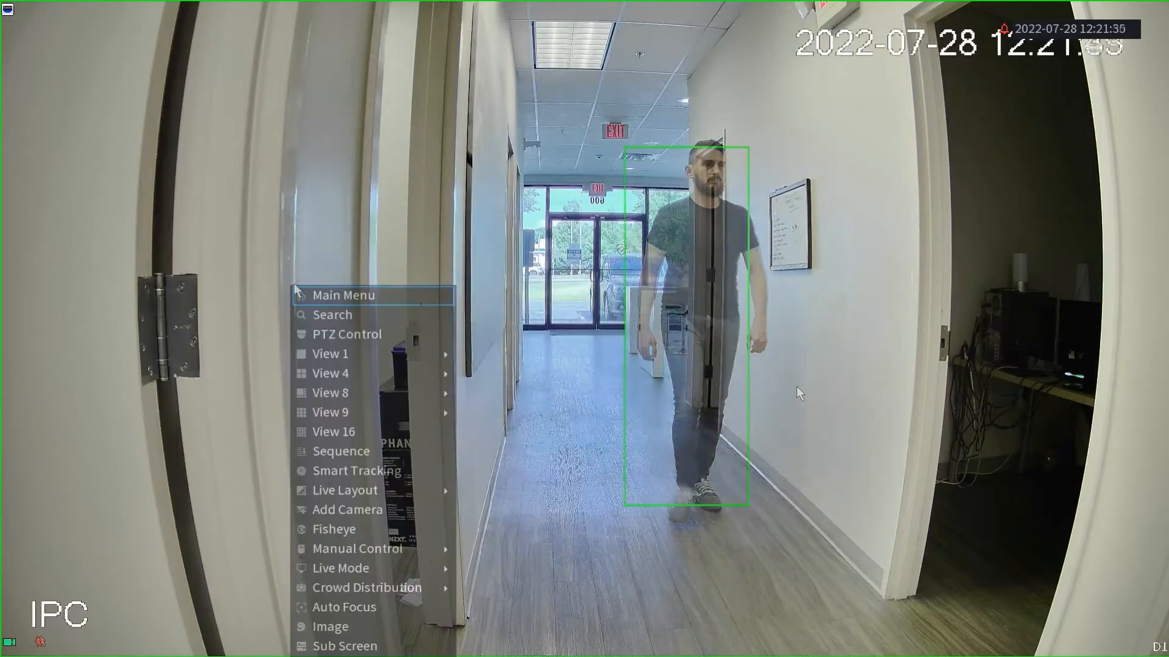
Reach the SMD page under AI Search from the Main Menu, set to all channels and types.
click(344, 294)
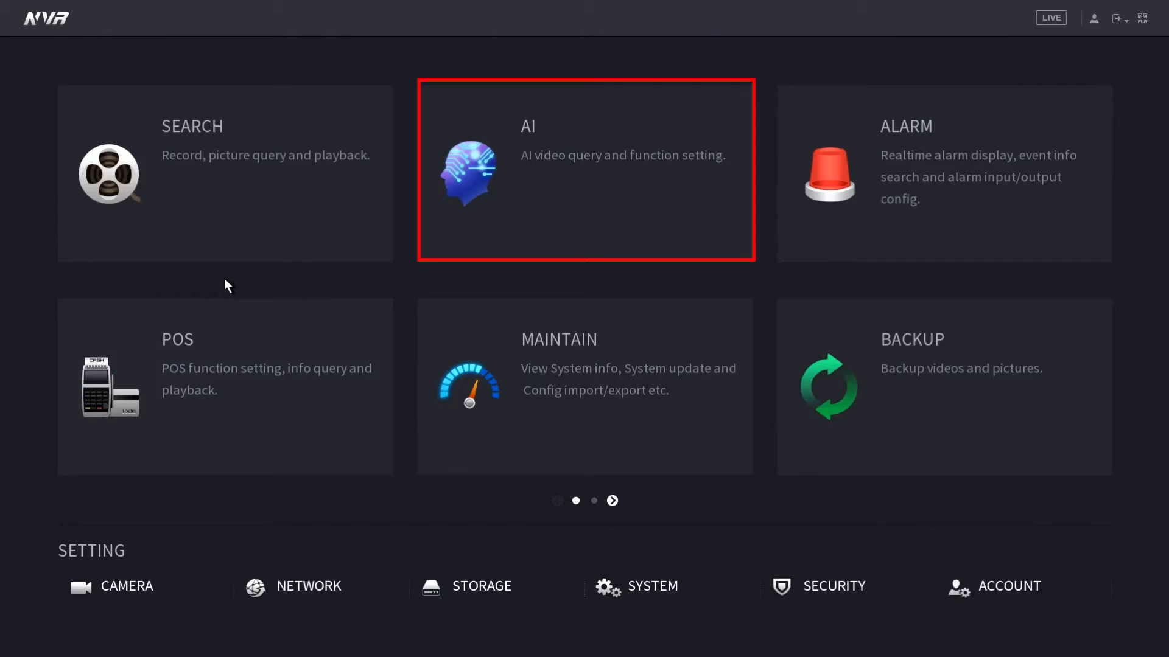
click(585, 170)
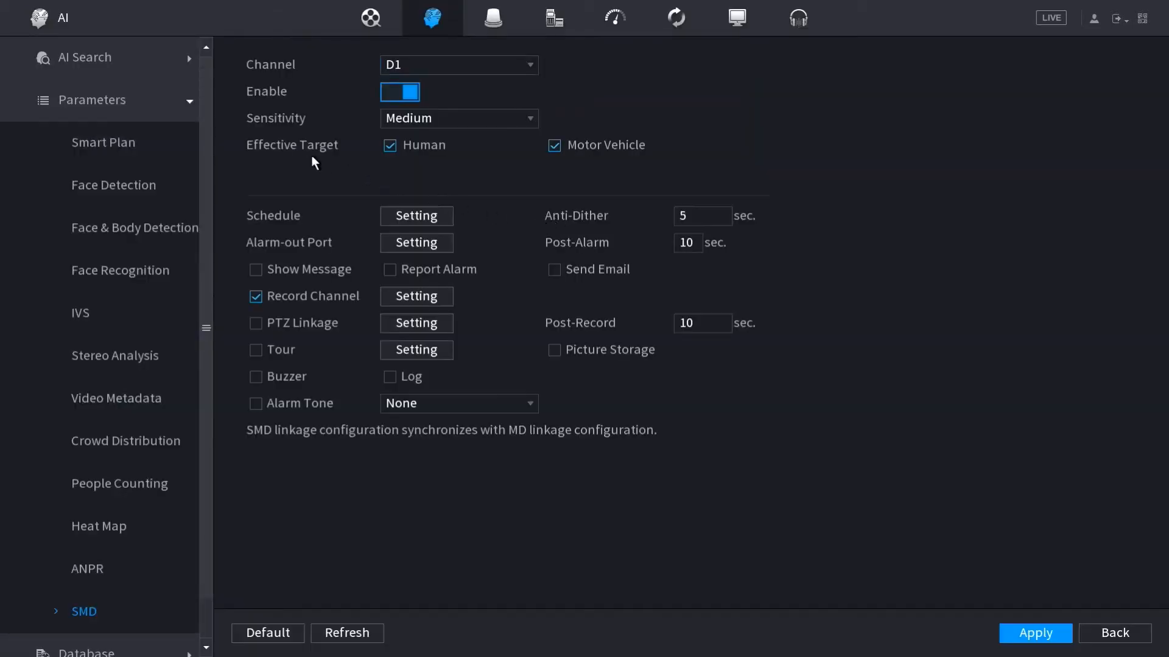
click(81, 58)
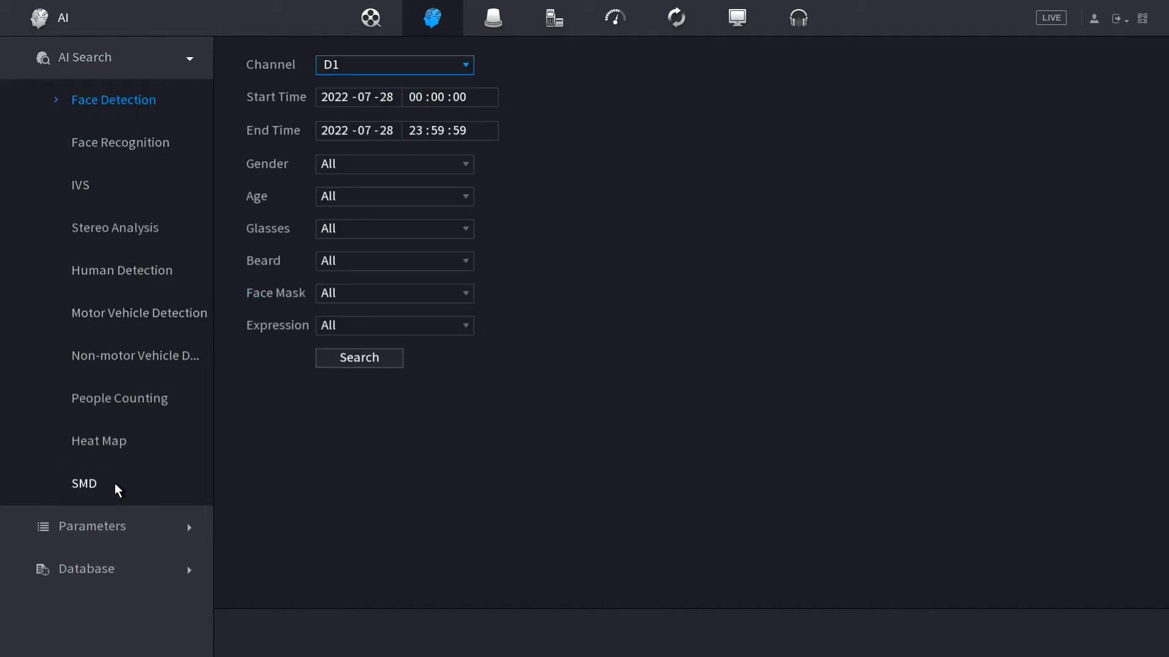
click(84, 483)
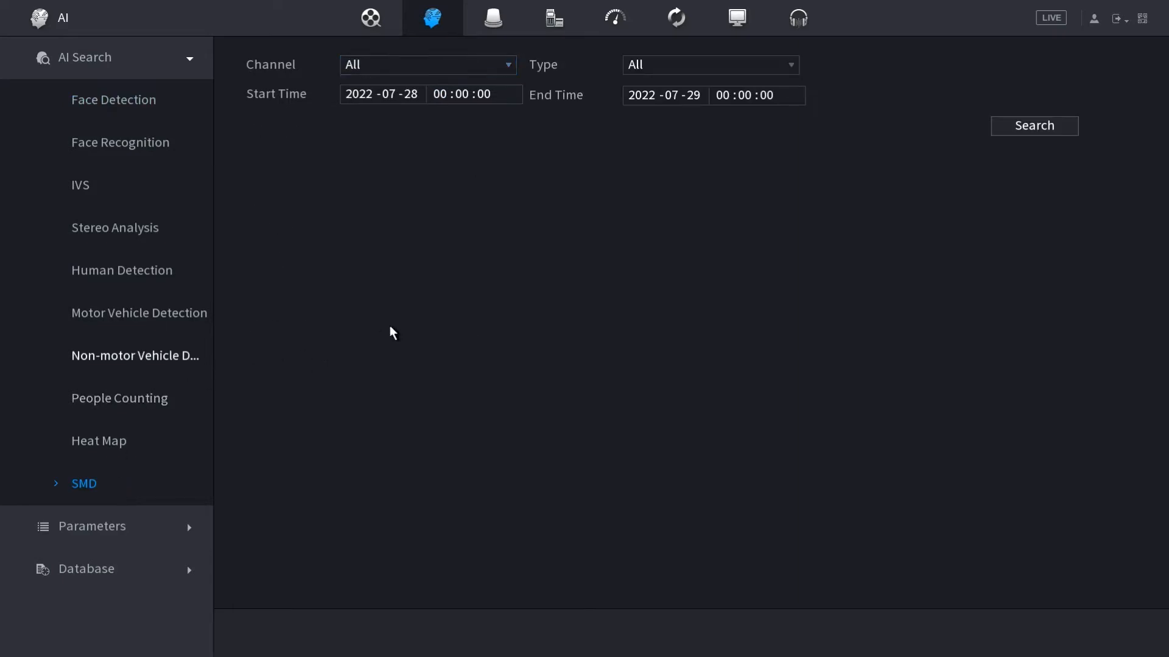
mouse_move(513, 111)
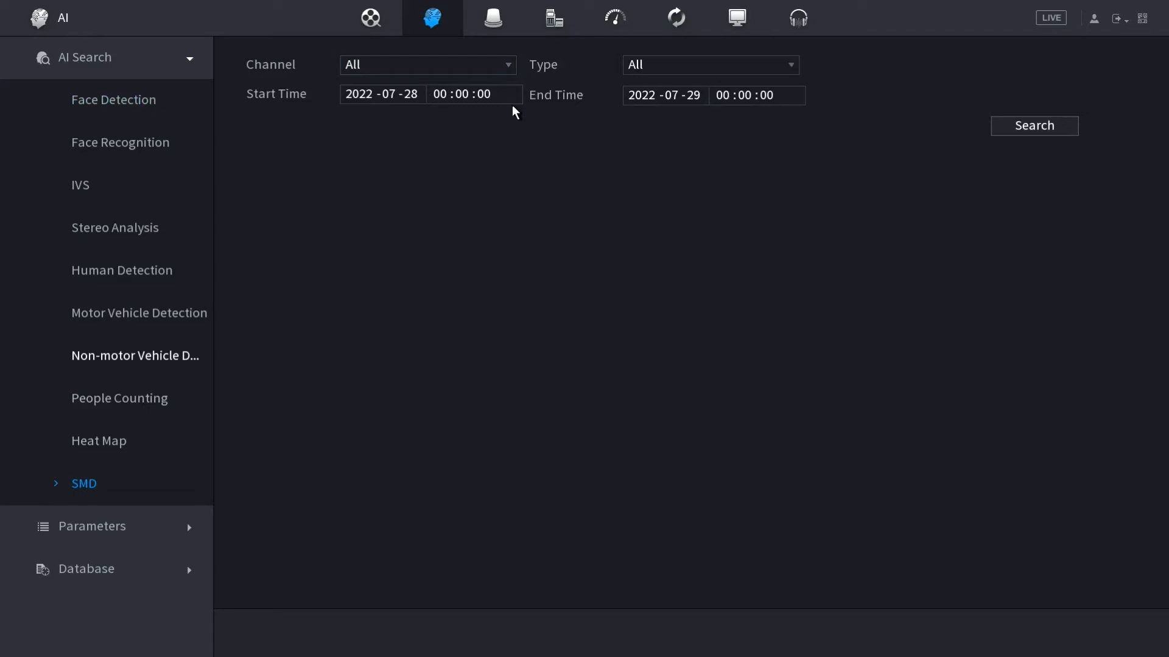
Search all channels and types over 07-28 to 07-29, returning two Human clips.
click(1033, 125)
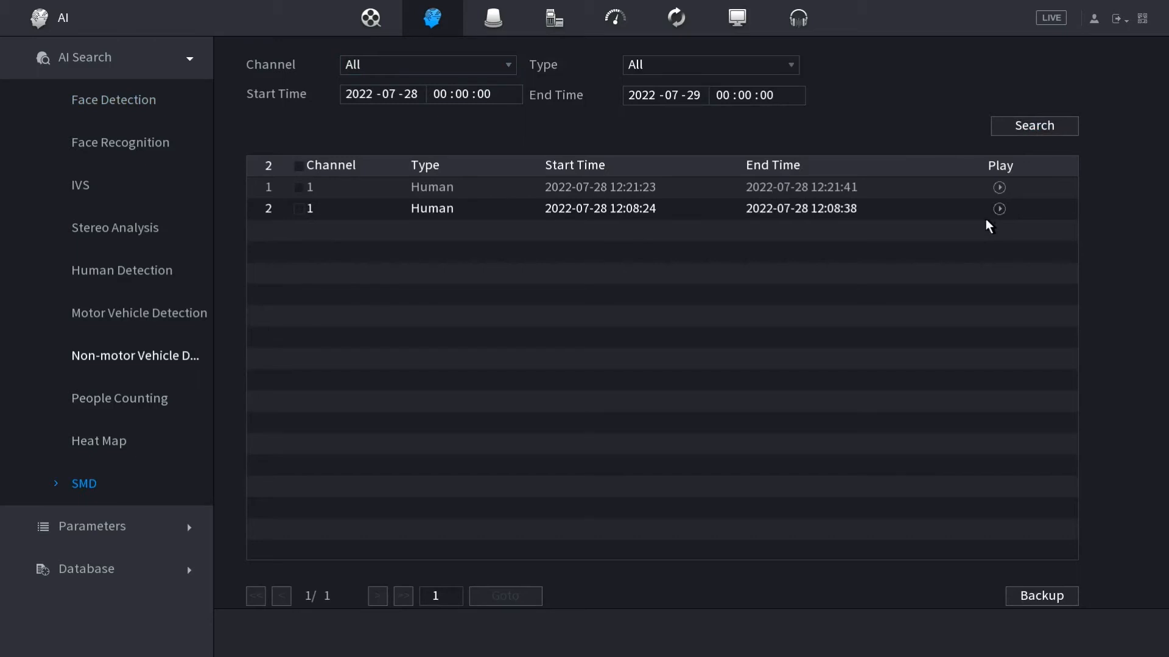
Preview the 12:21:23 Human clip, leave the preview, and tick that result row.
click(998, 187)
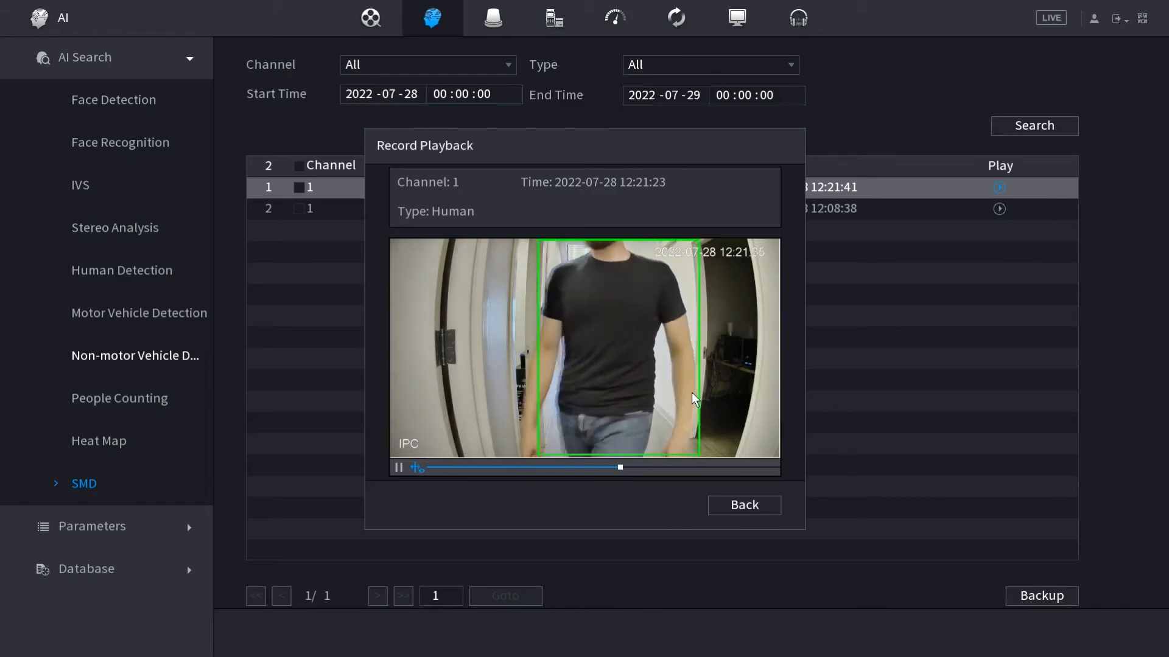
click(743, 505)
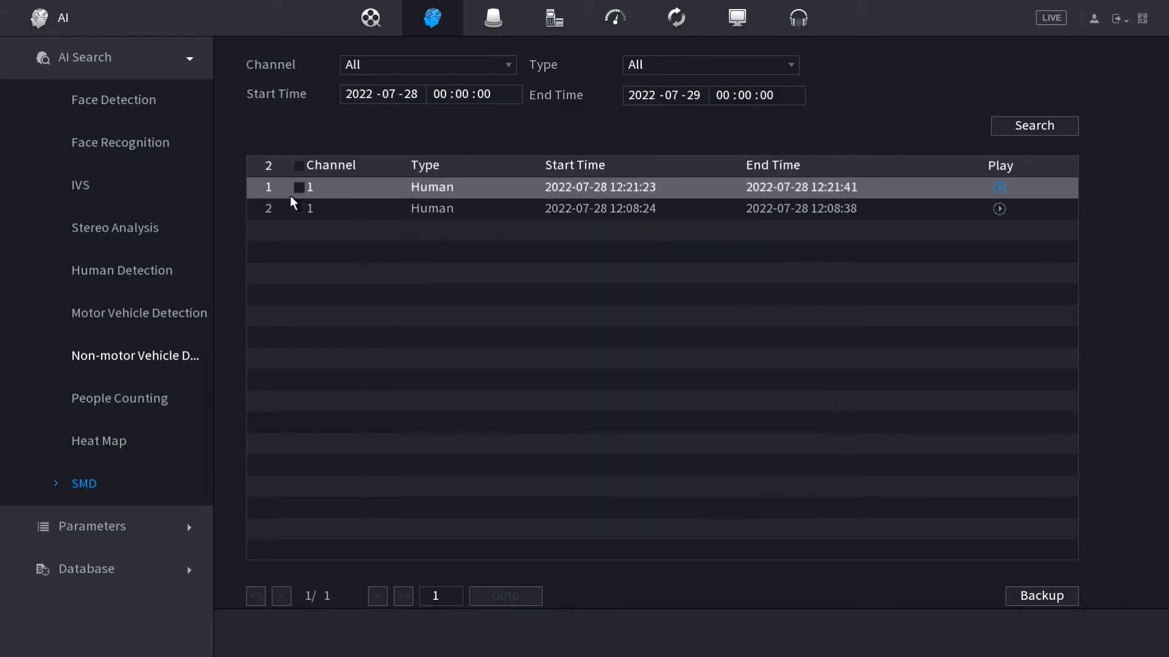
click(299, 188)
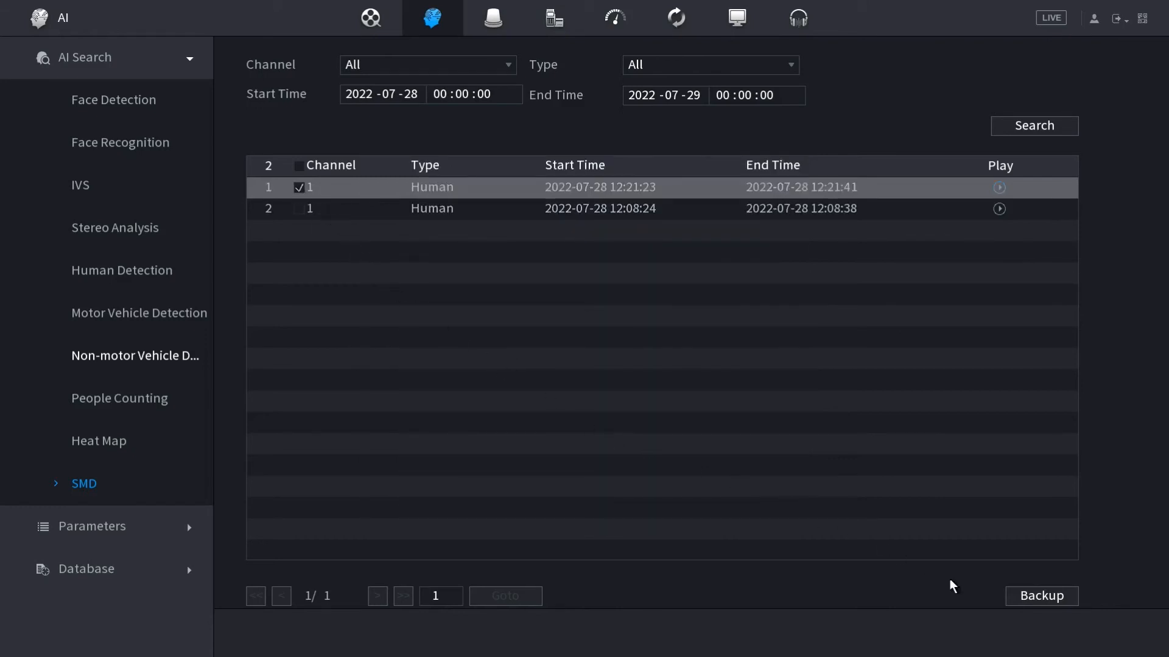
mouse_move(1040, 596)
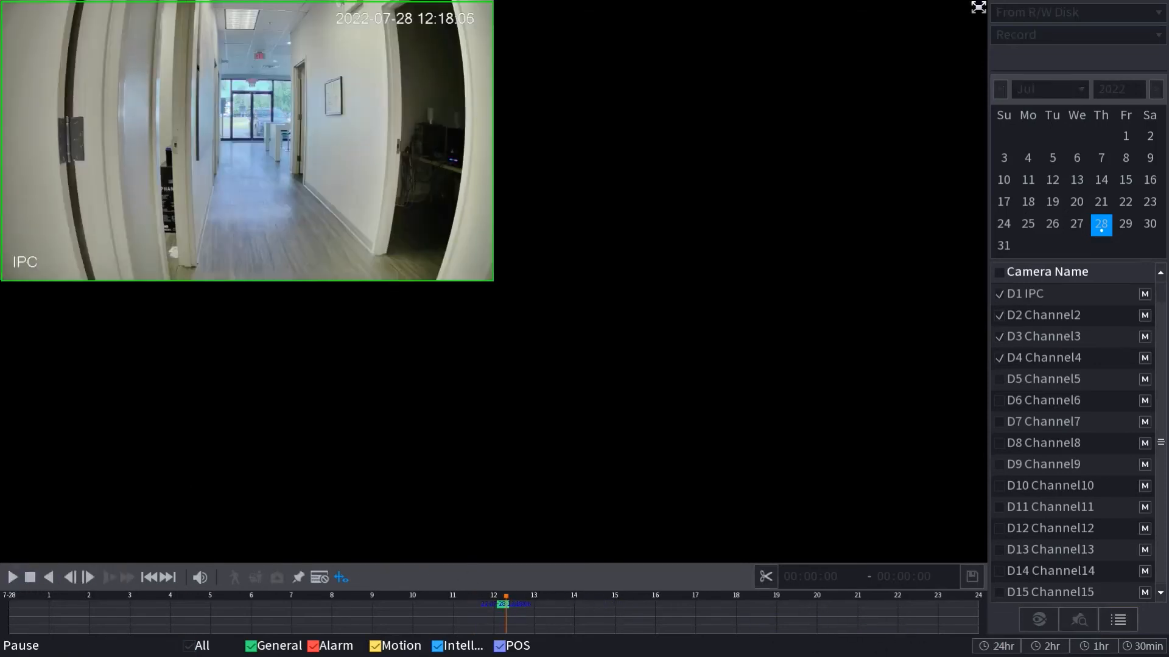
Resume playing channel D1's 2022-07-28 hallway recording.
click(1148, 645)
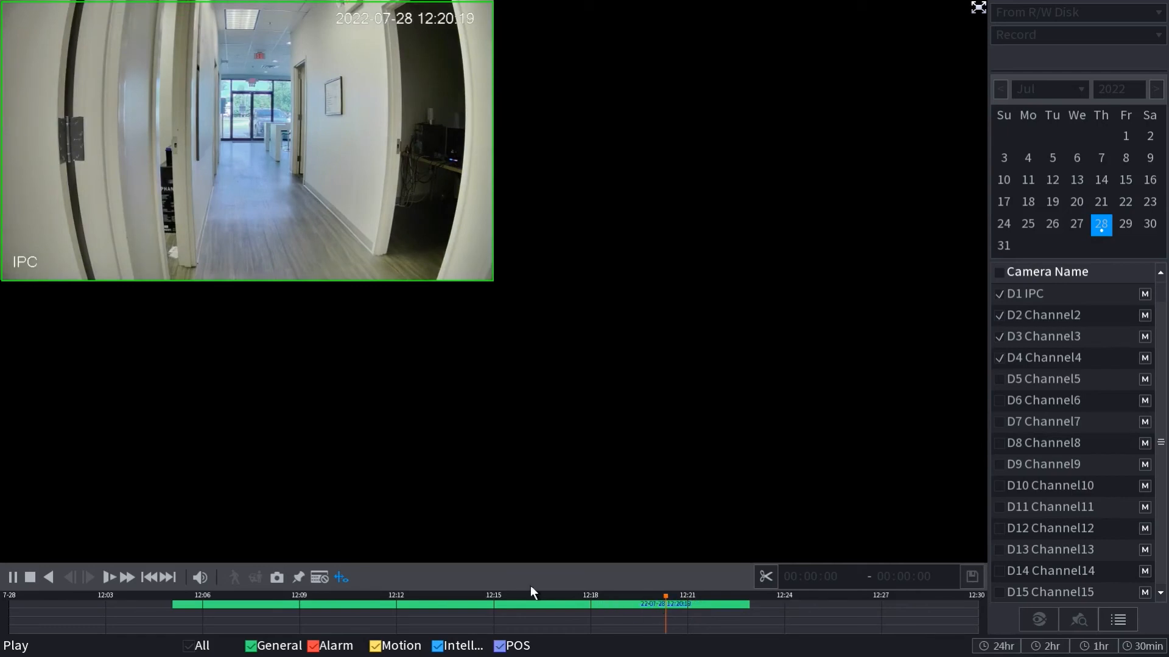
mouse_move(230, 587)
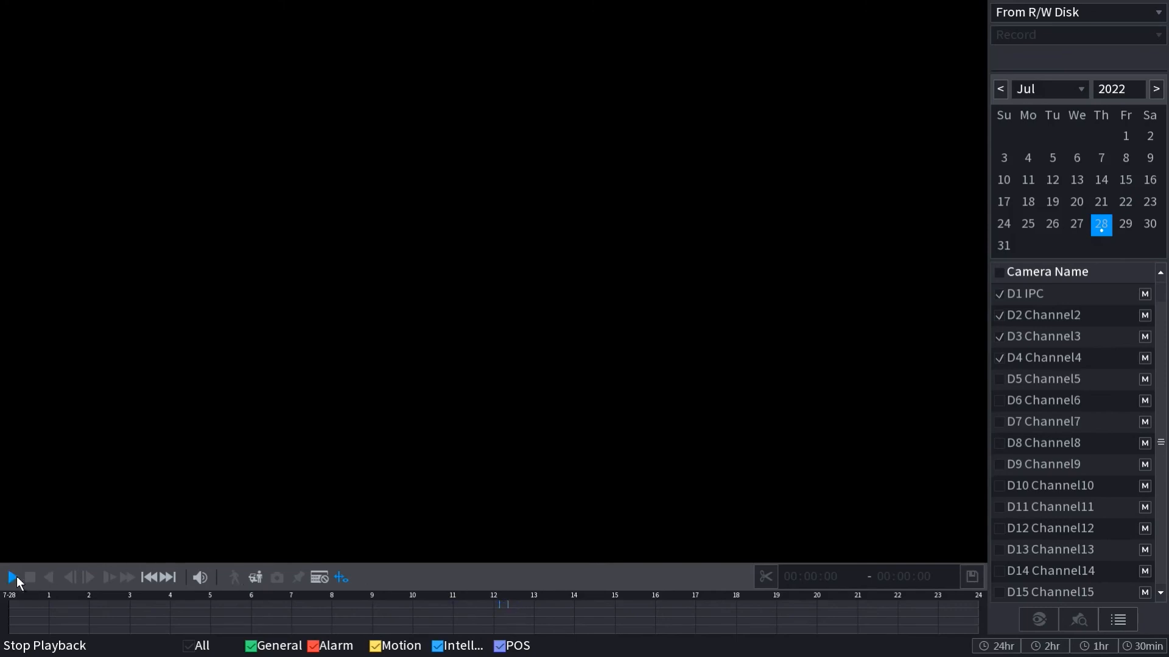
Play D1's recording, jump to the 12:21 intelligent-event marker, then pause and resume.
click(11, 576)
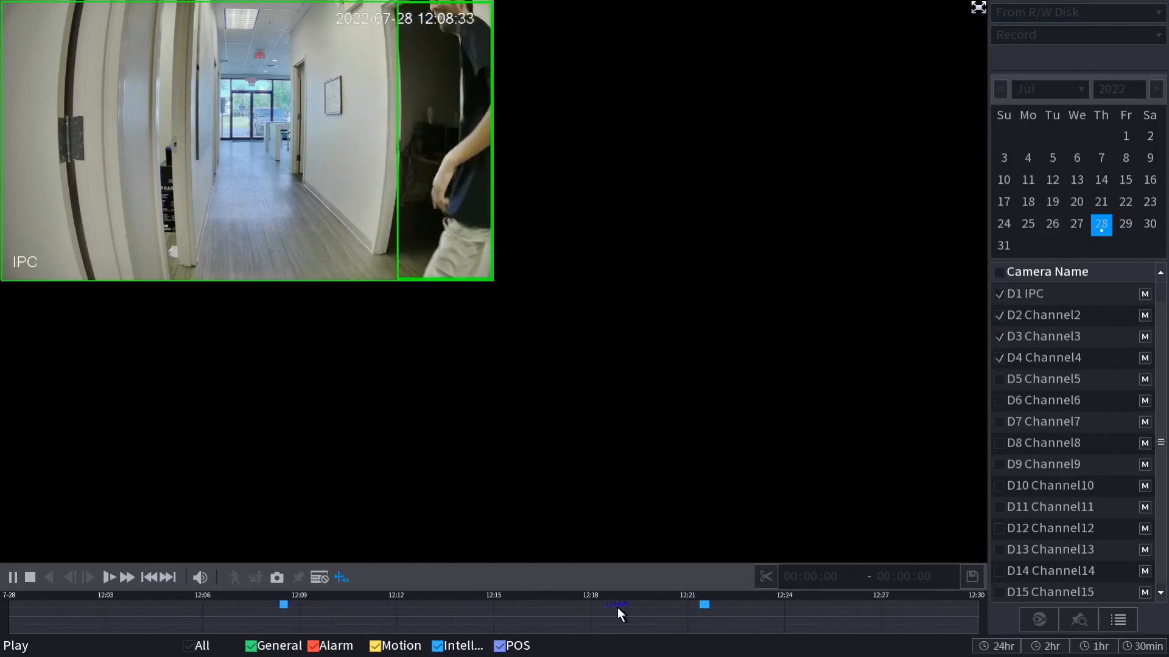
click(701, 614)
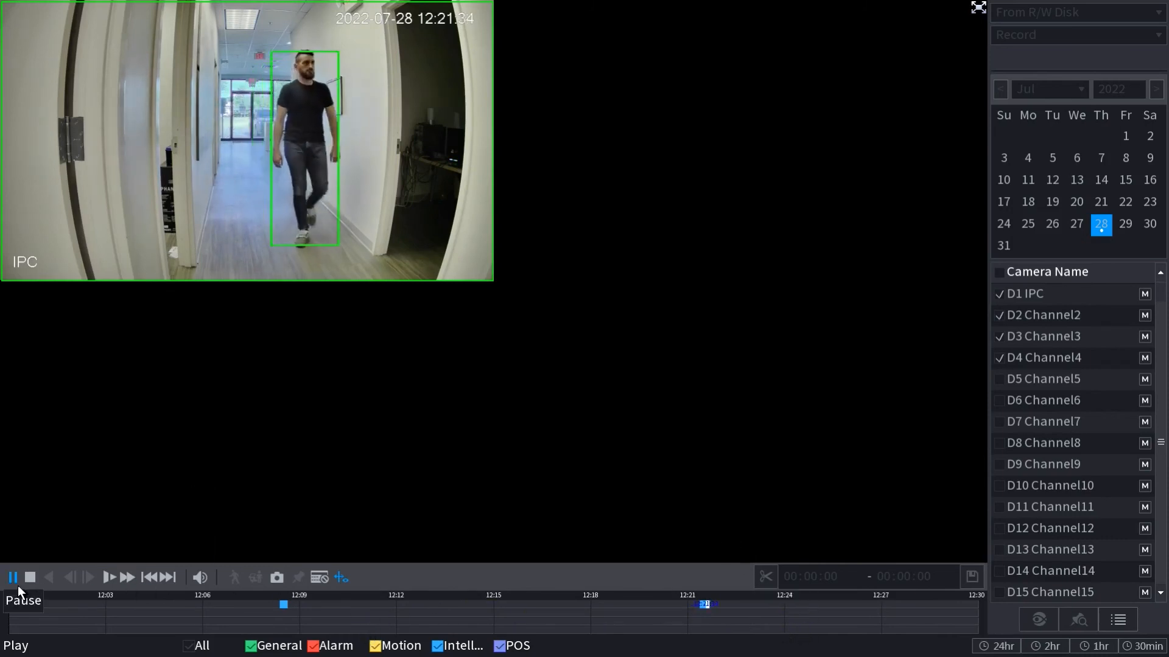
click(12, 577)
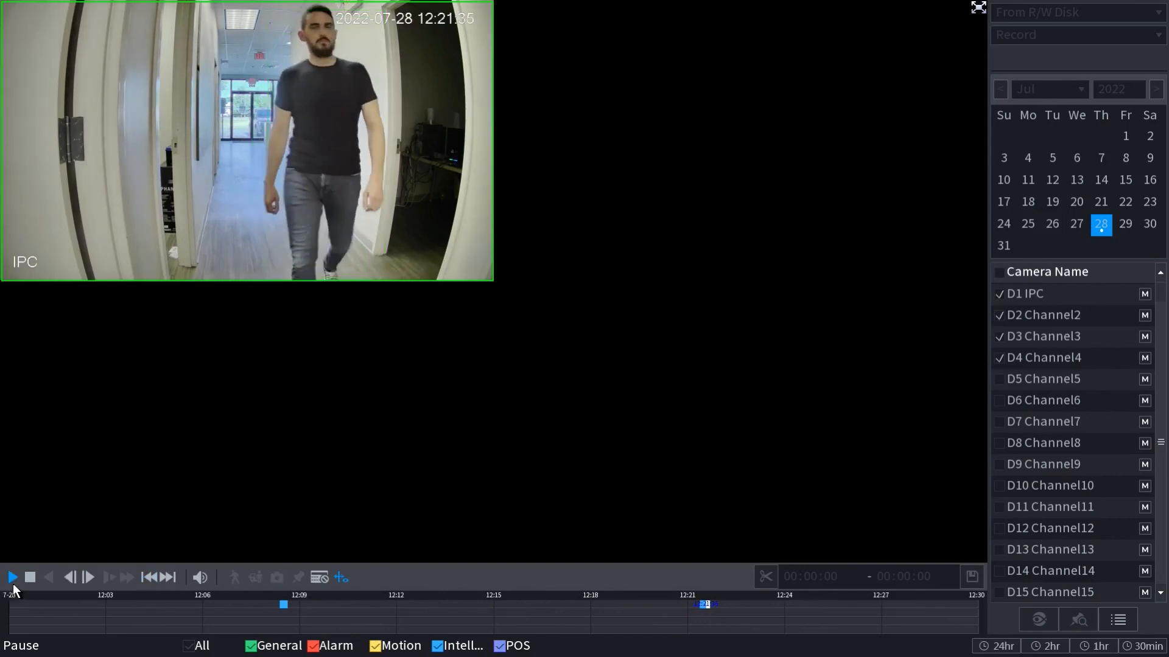
click(12, 576)
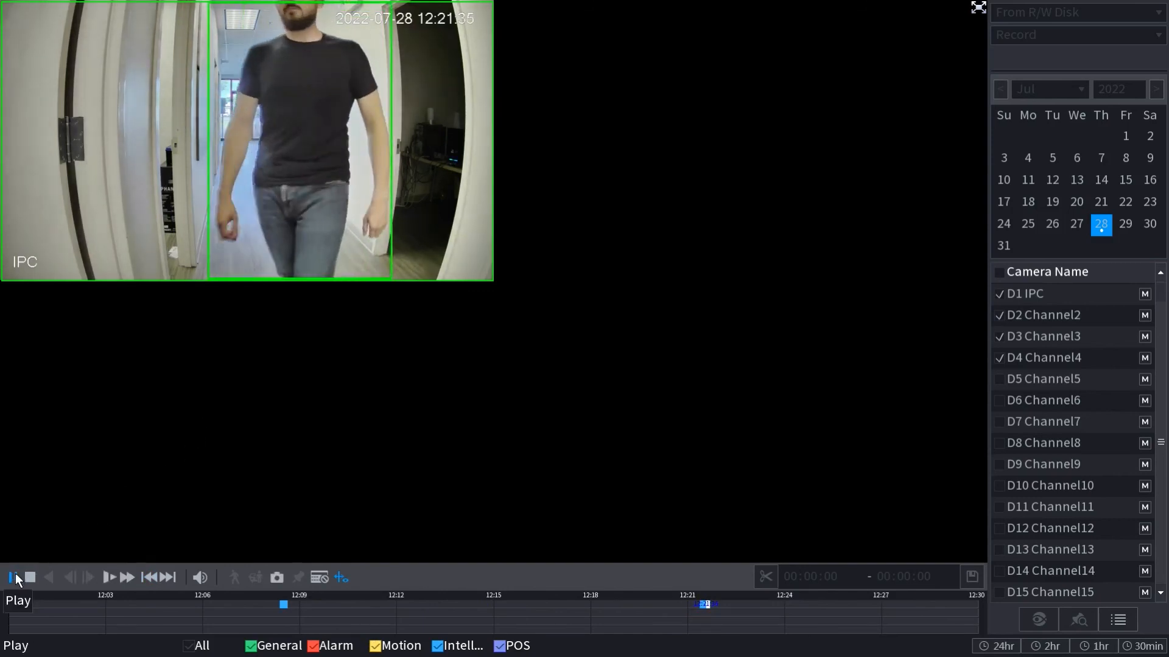